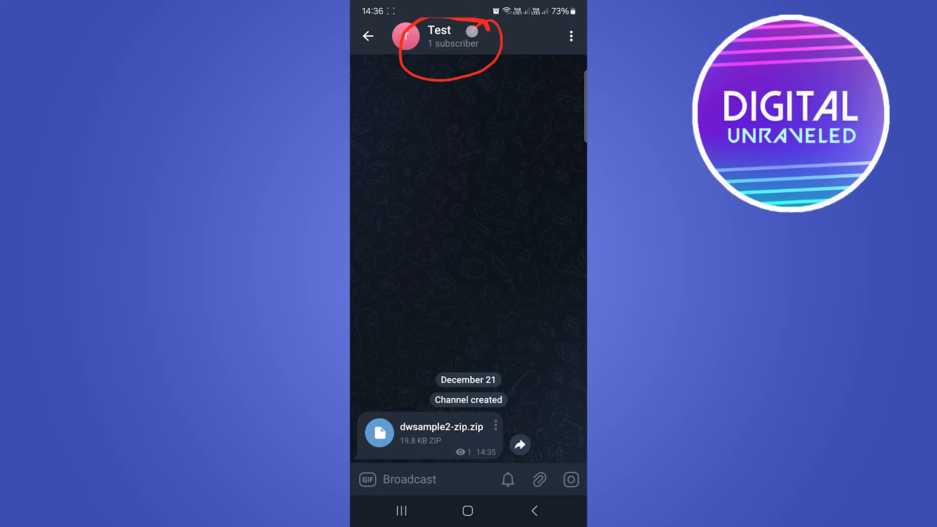
Show the Test channel's info page with its invite link, members and shared zip
click(439, 31)
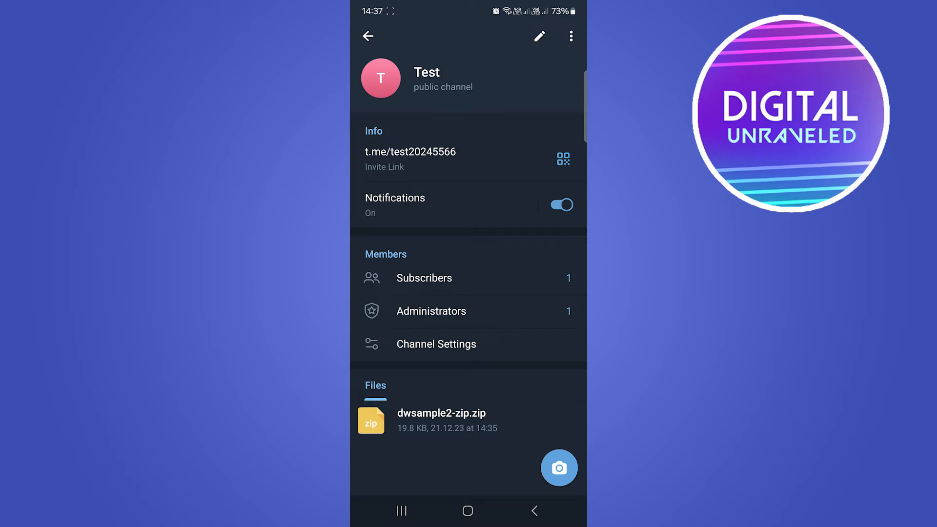
Load dwsample2-zip.zip into My Files with both XLSX spreadsheets selected
click(382, 414)
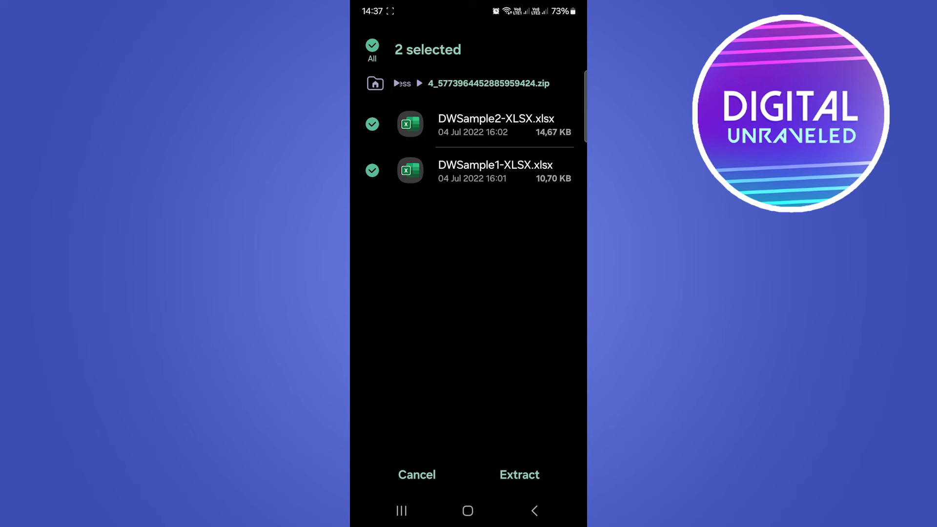
click(518, 474)
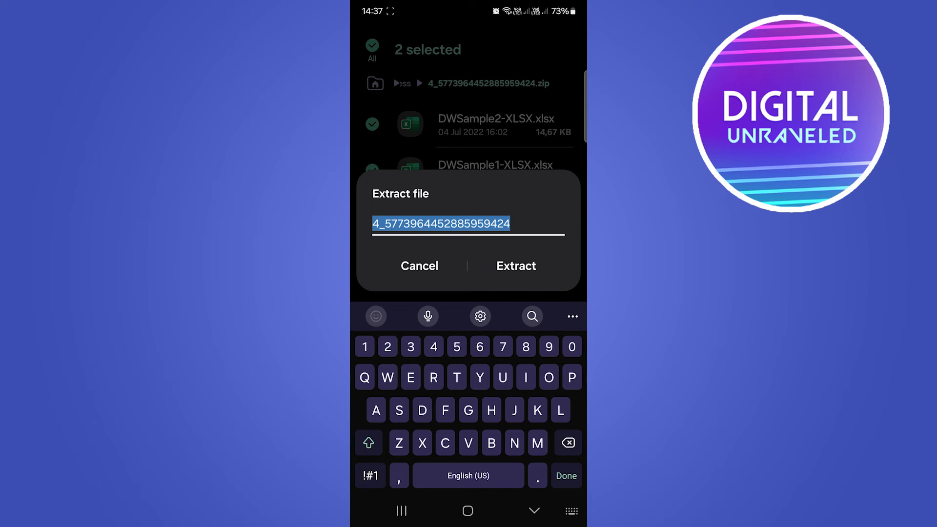
click(522, 273)
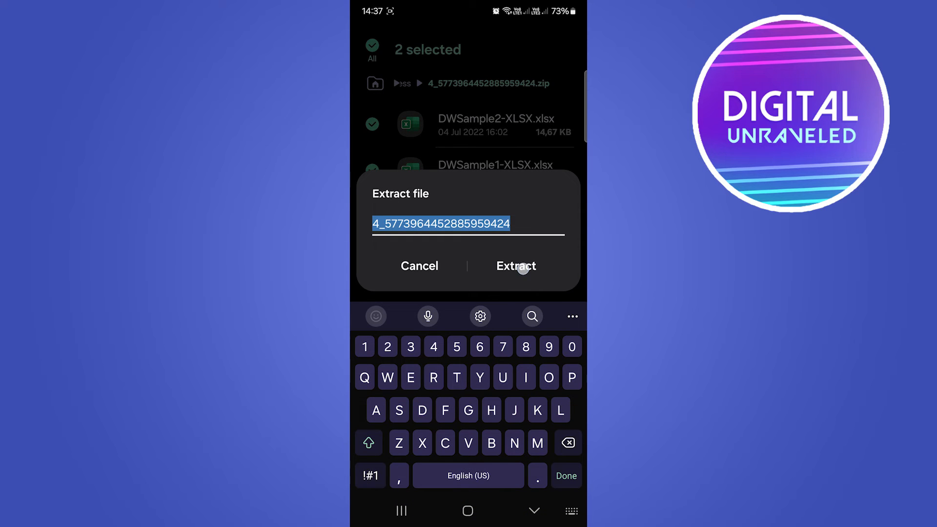
click(515, 266)
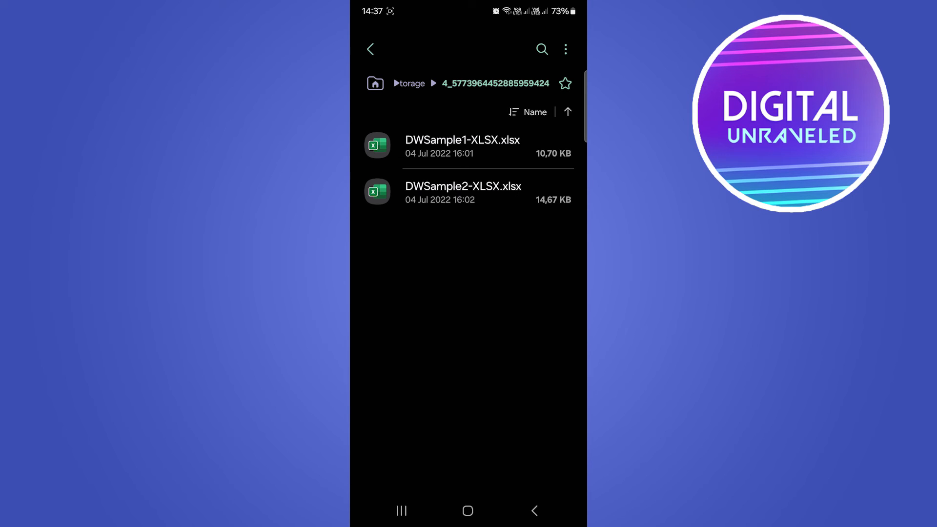
Exit My Files back to the Test channel's info page listing the shared zip
click(371, 47)
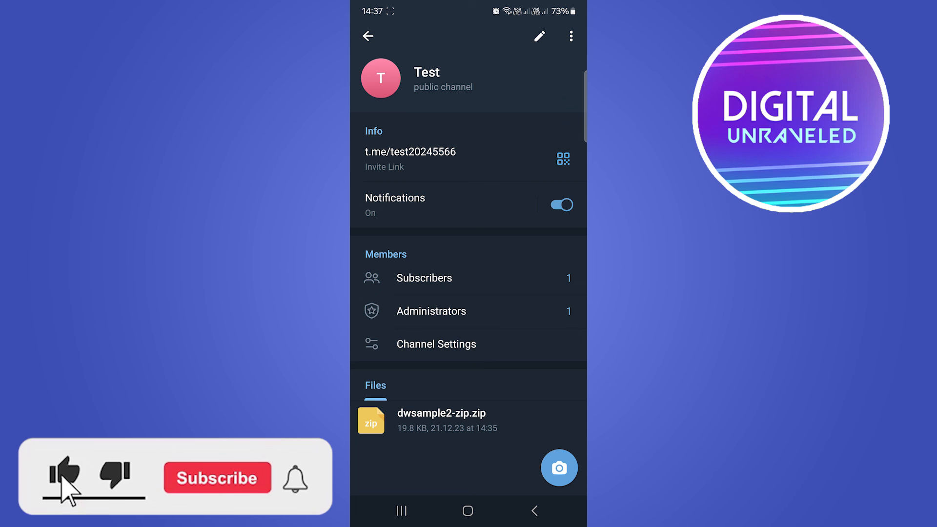
click(217, 478)
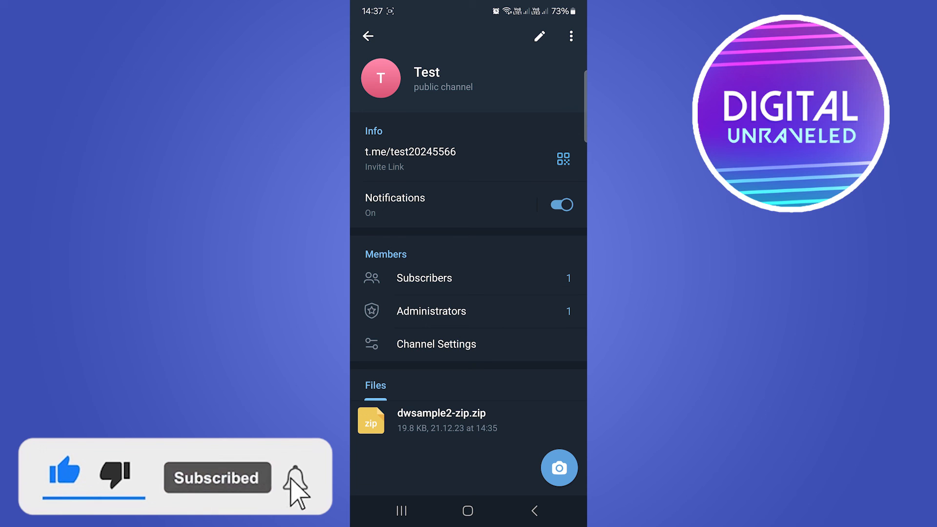
click(296, 479)
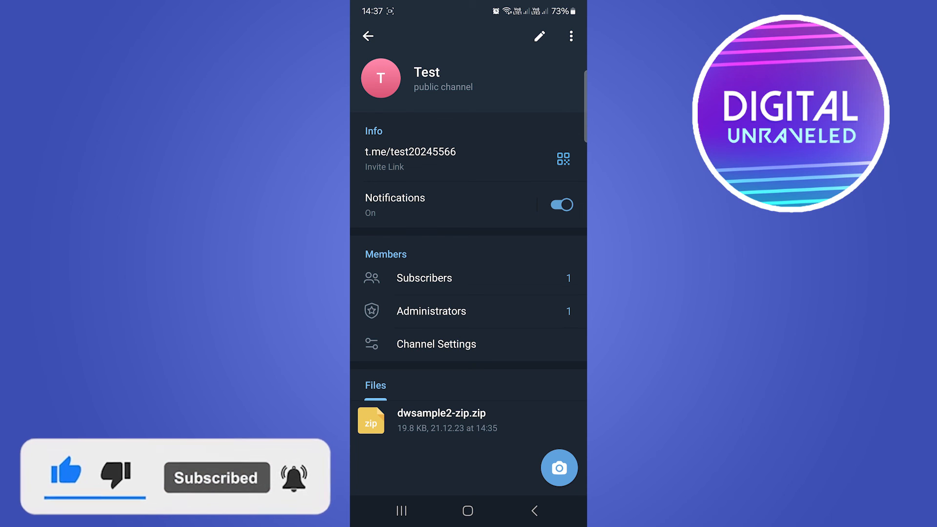